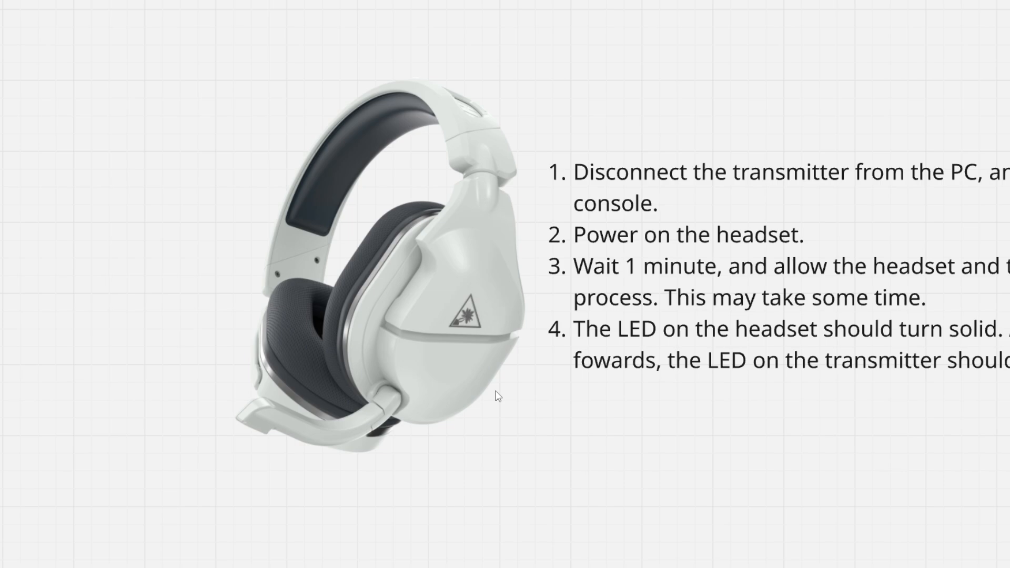
{"action": "mouse_move", "coordinate": [502, 393]}
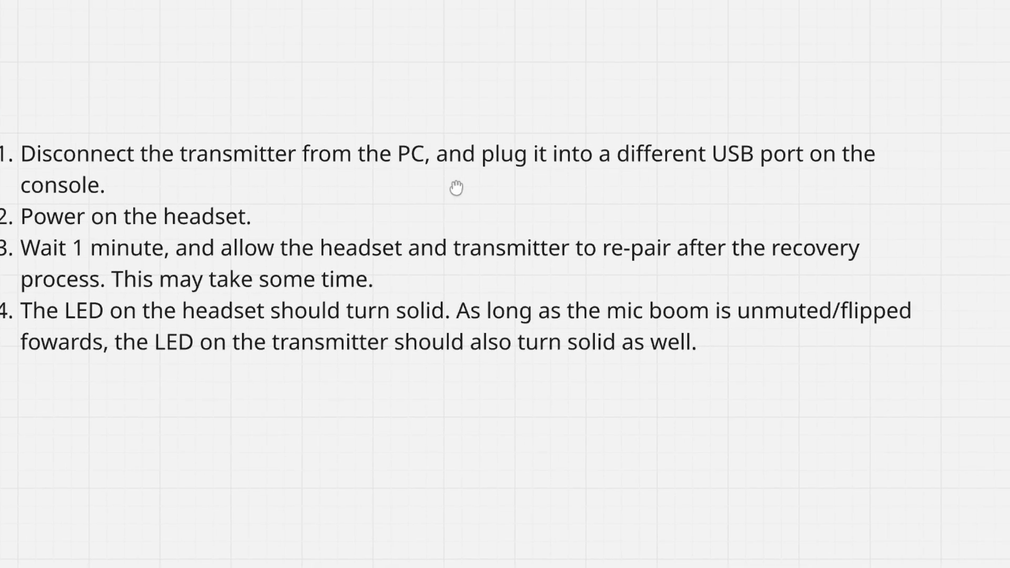
{"action": "mouse_move", "coordinate": [726, 177]}
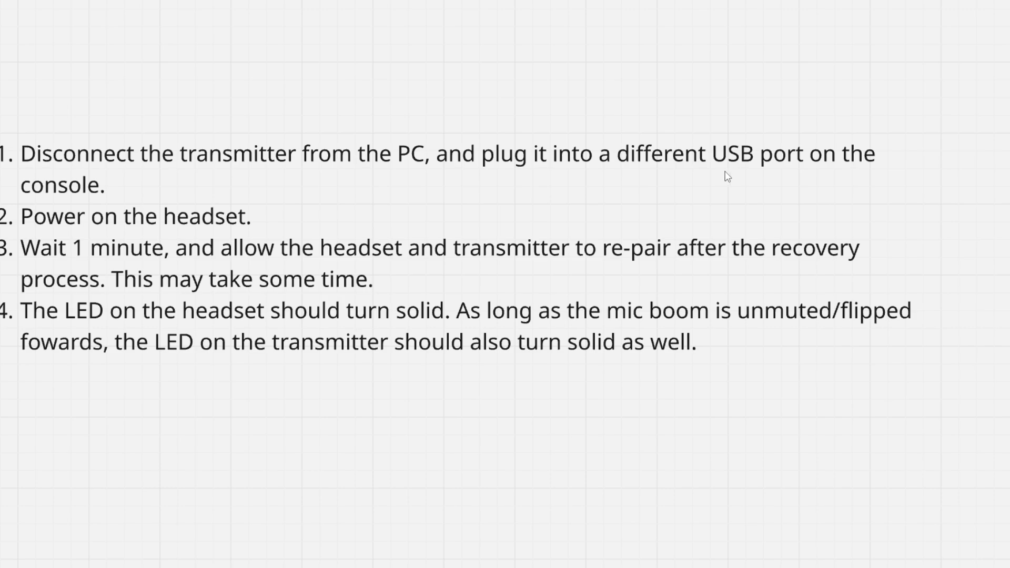
{"action": "mouse_move", "coordinate": [137, 196]}
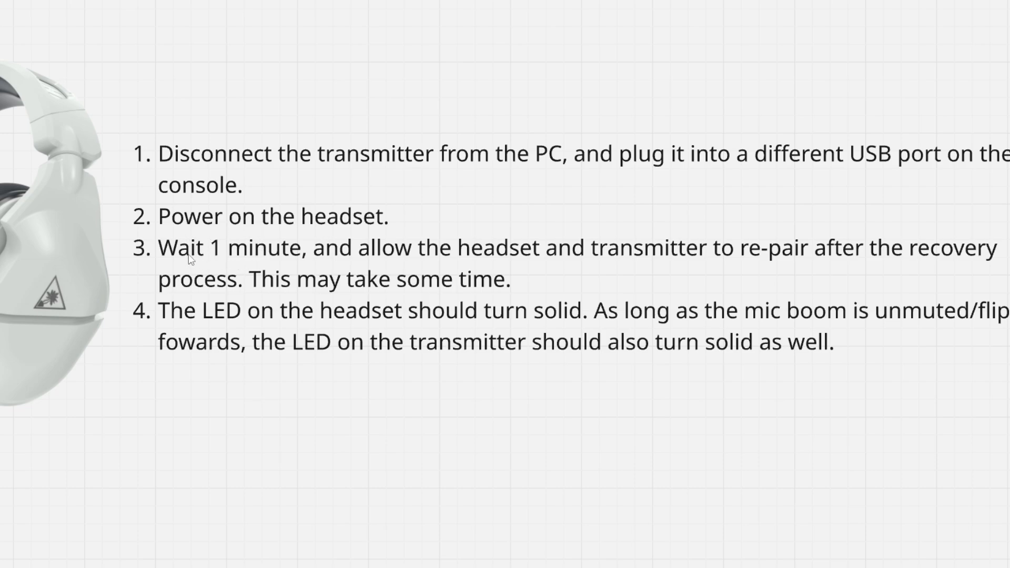
{"action": "mouse_move", "coordinate": [451, 269]}
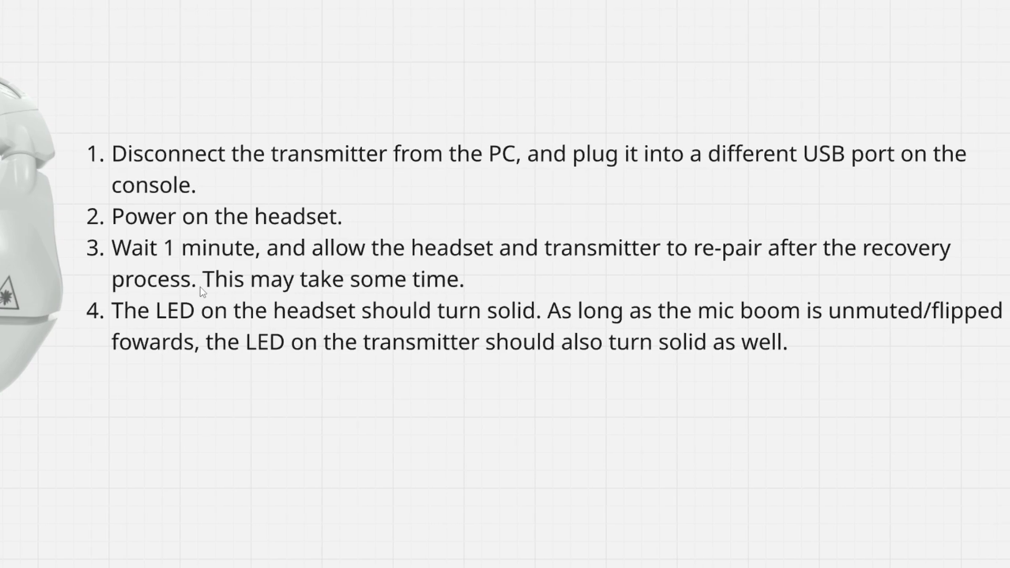
{"action": "mouse_move", "coordinate": [412, 295]}
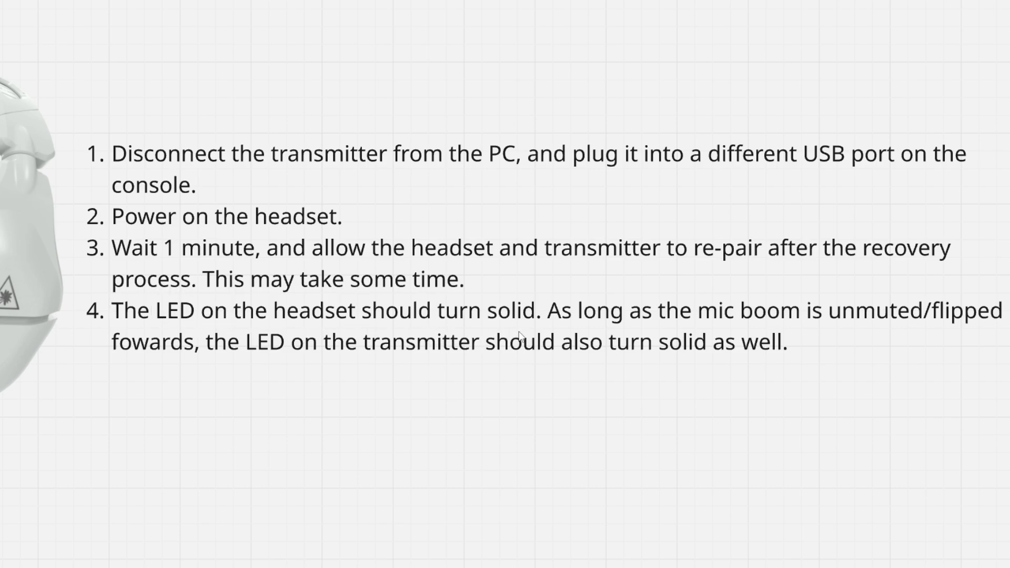
{"action": "mouse_move", "coordinate": [721, 333]}
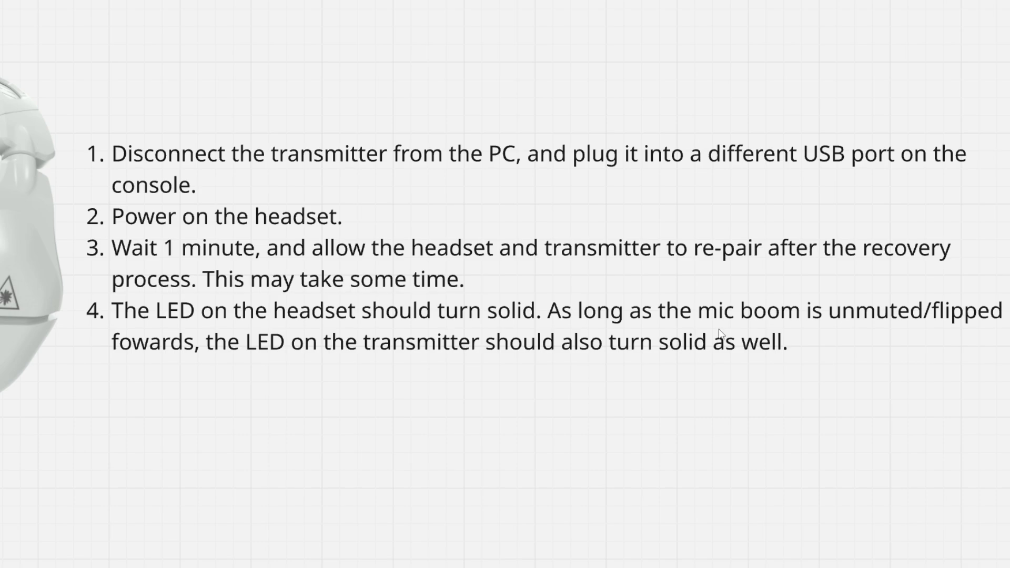
{"action": "mouse_move", "coordinate": [875, 333]}
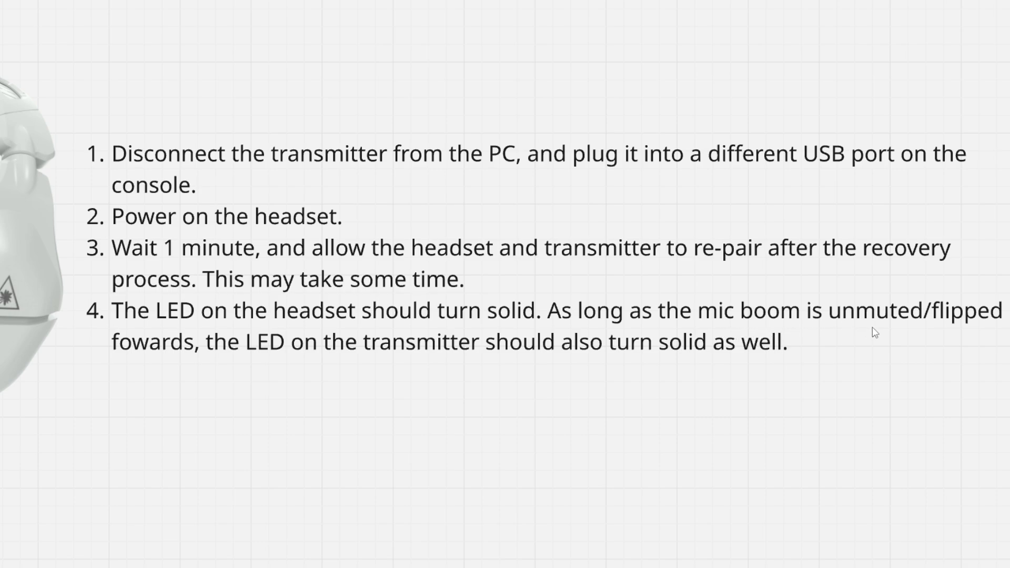
{"action": "mouse_move", "coordinate": [272, 341]}
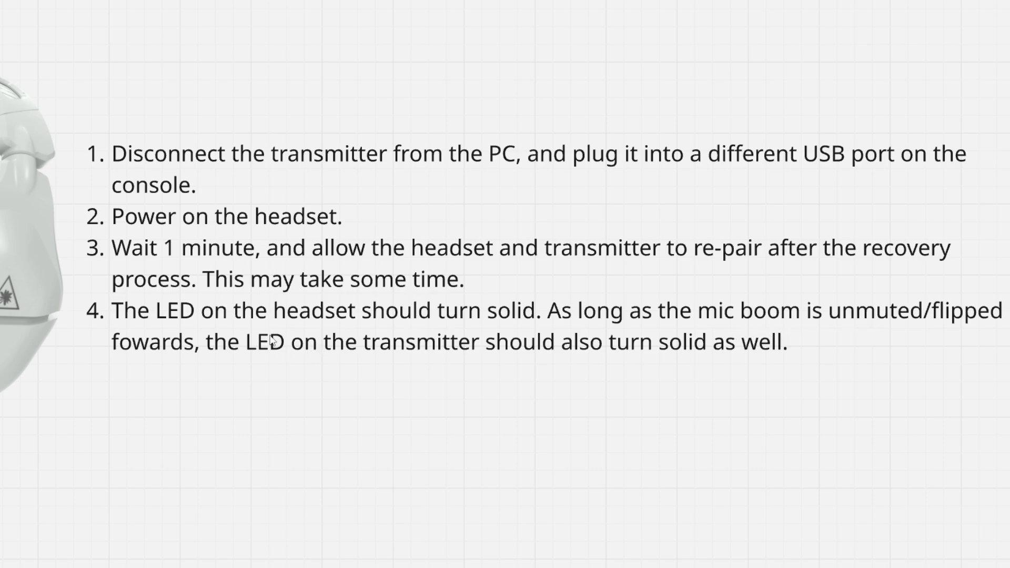
{"action": "mouse_move", "coordinate": [523, 362]}
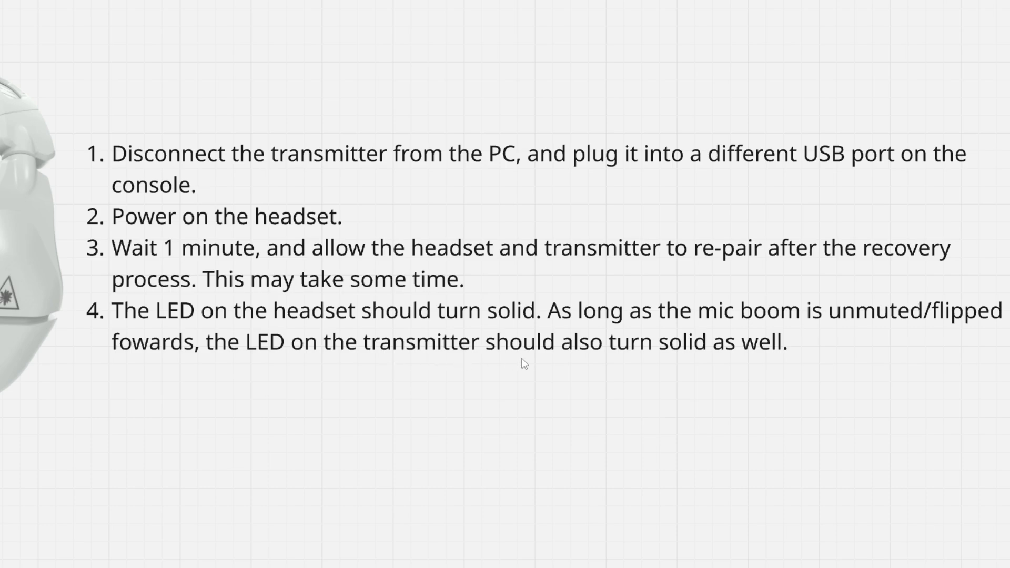
{"action": "mouse_move", "coordinate": [671, 326]}
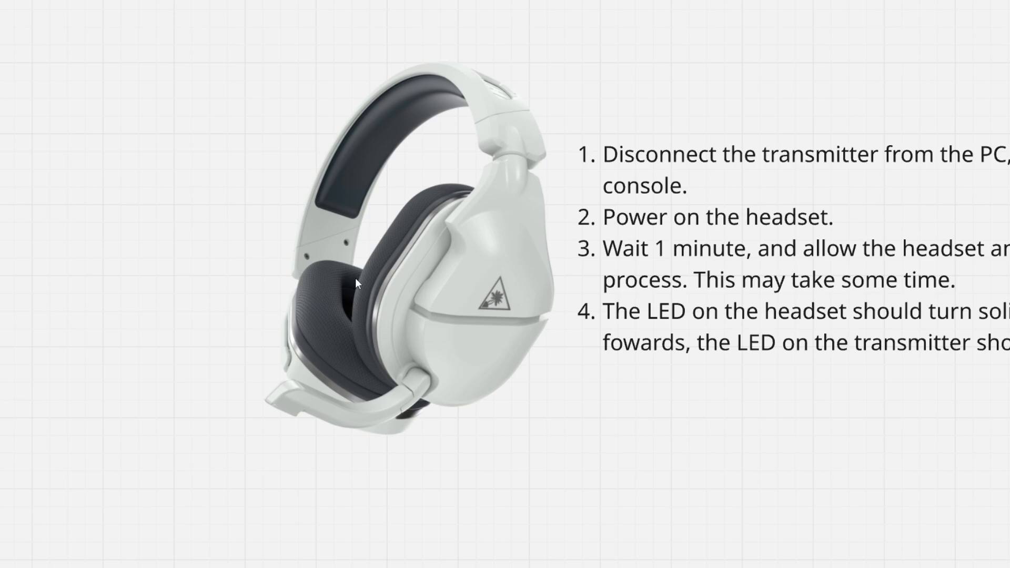
{"action": "mouse_move", "coordinate": [526, 277]}
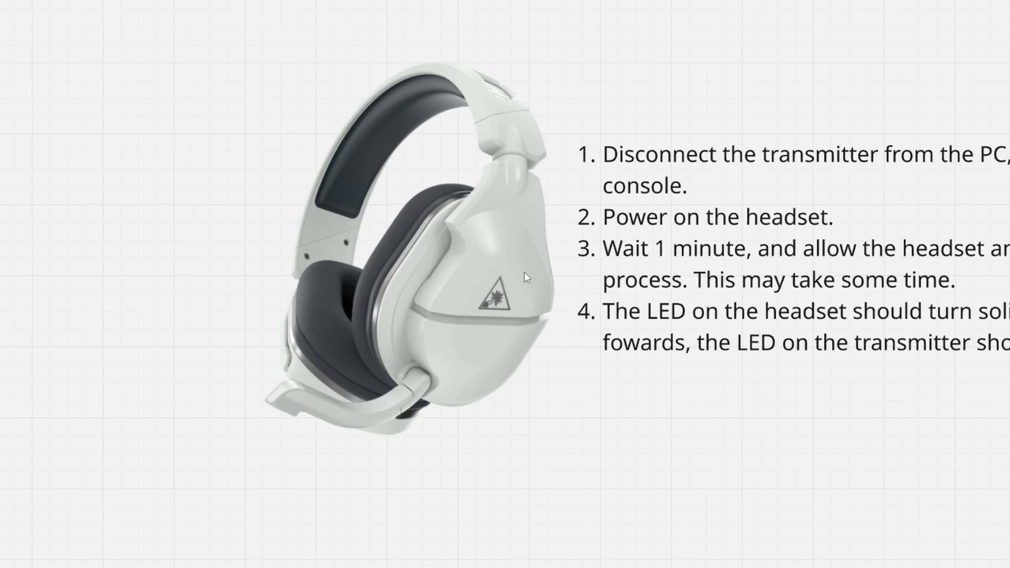